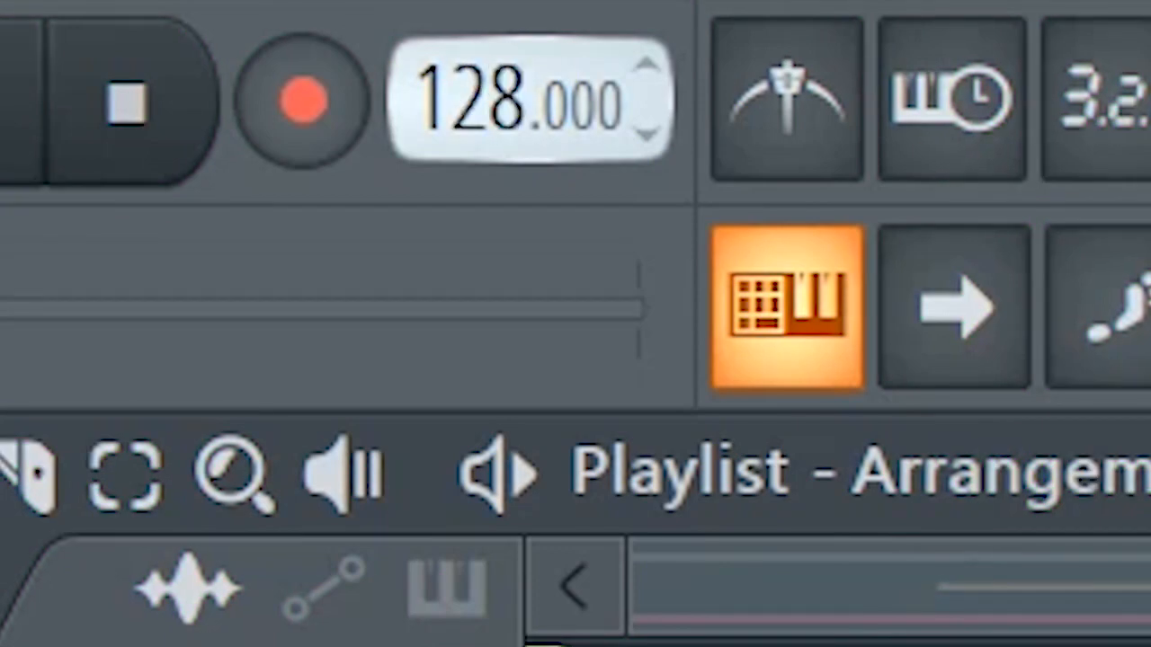
# Review the KSHMR Adlib chord pattern, then bring up the Spire melody's notes in the piano roll
pyautogui.click(791, 309)
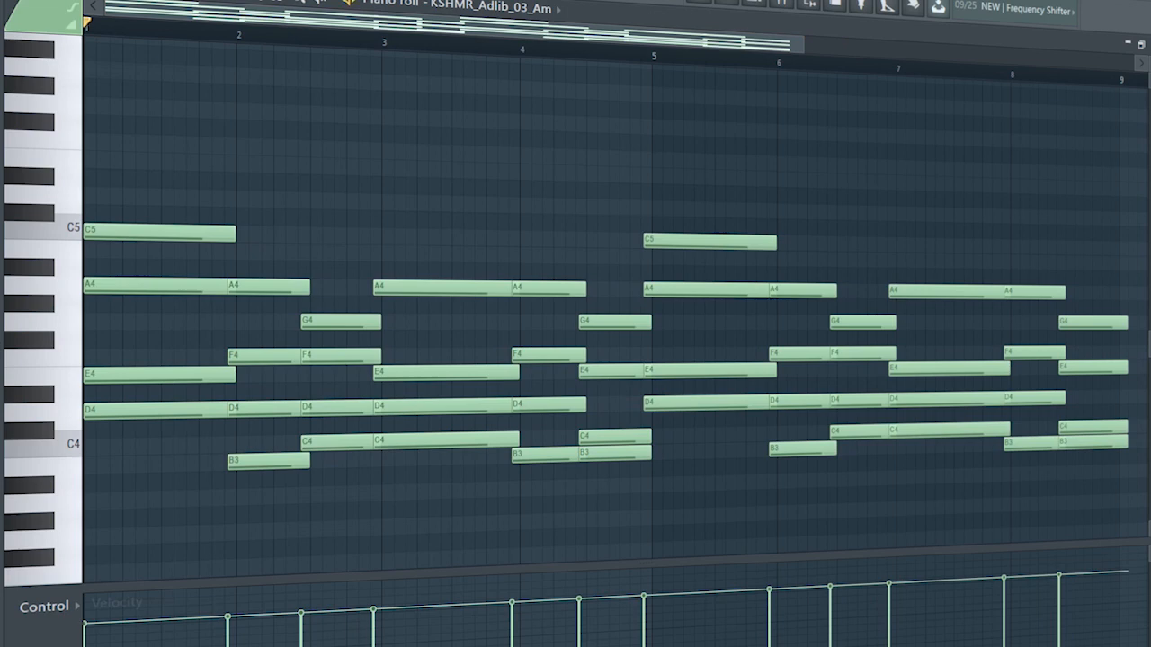
pyautogui.click(248, 33)
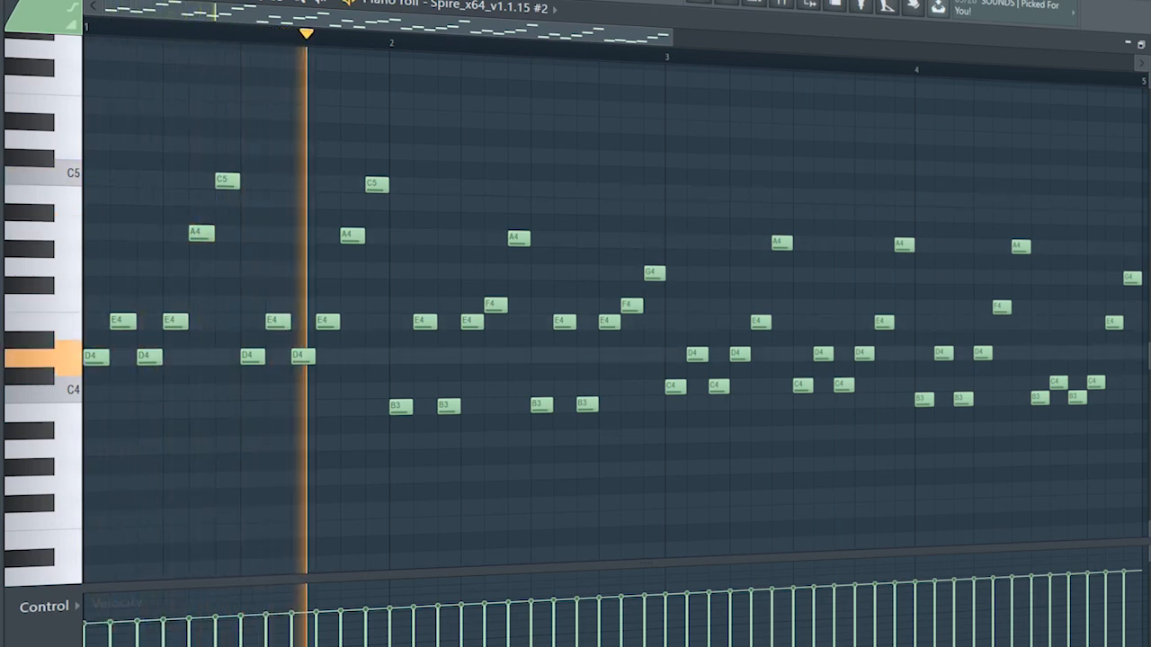
# Leave the Serum piano roll and return to the Playlist showing the intro's Harmony, Intro Bass, Arps, Strings and risers
pyautogui.click(607, 51)
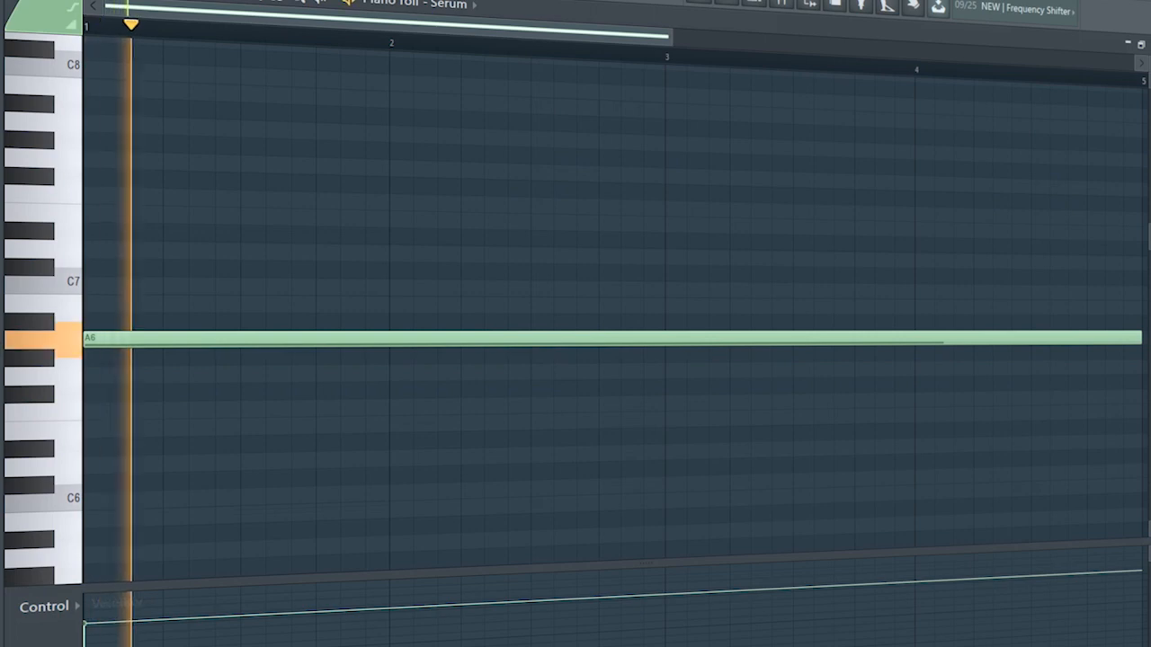
pyautogui.click(453, 43)
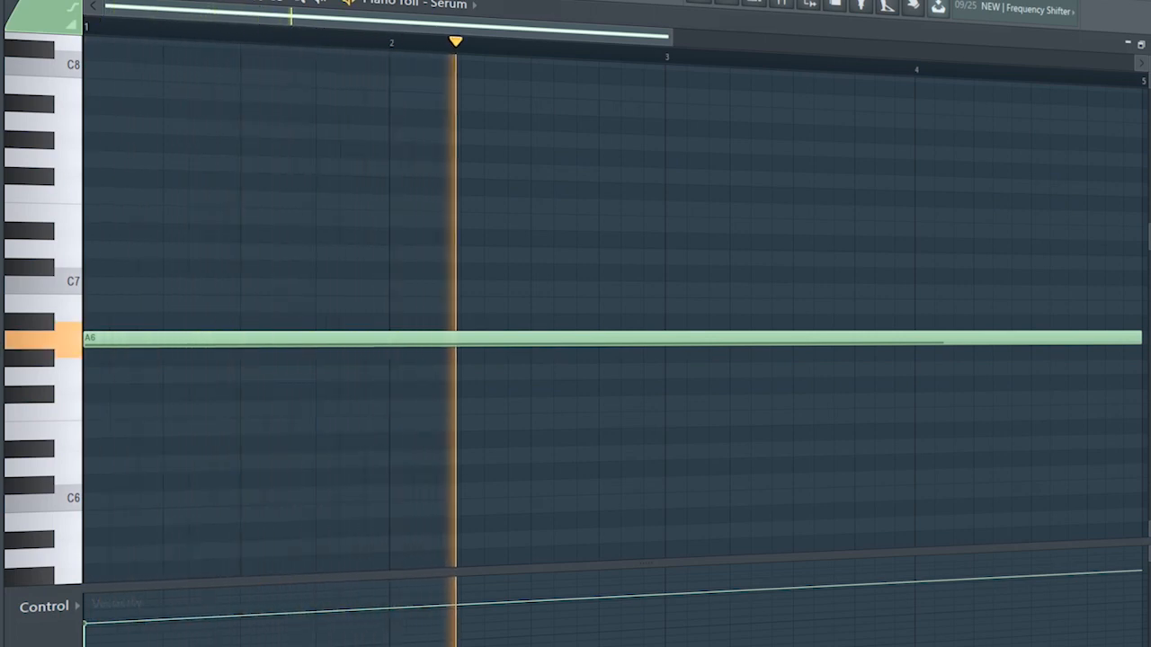
pyautogui.click(737, 56)
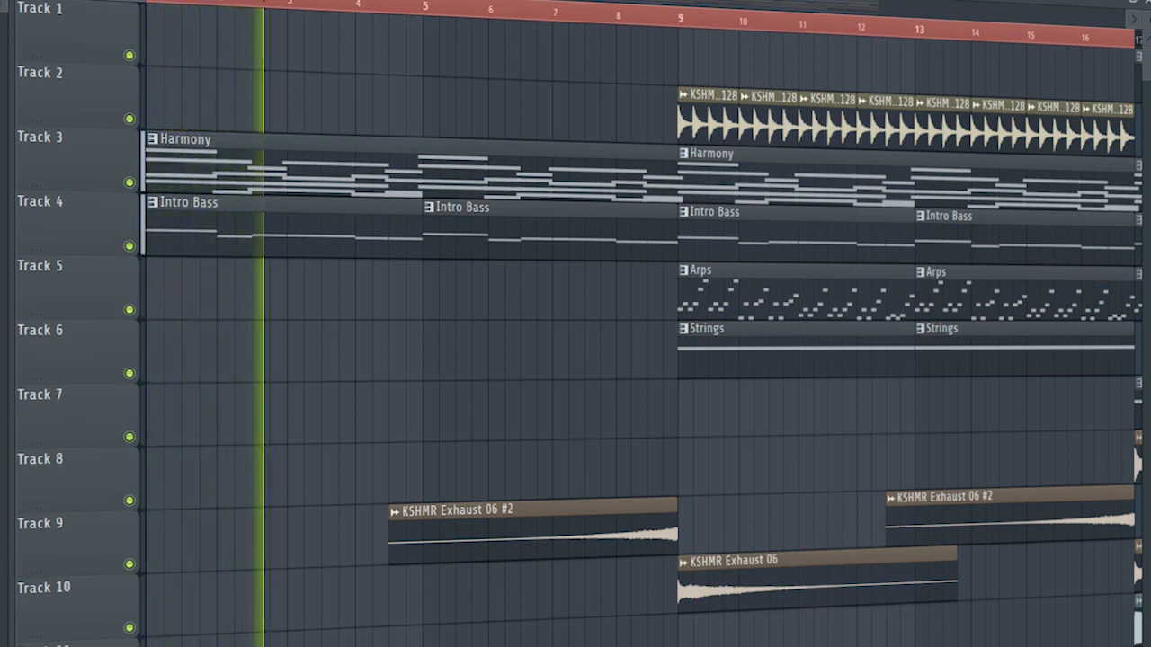
pyautogui.click(334, 3)
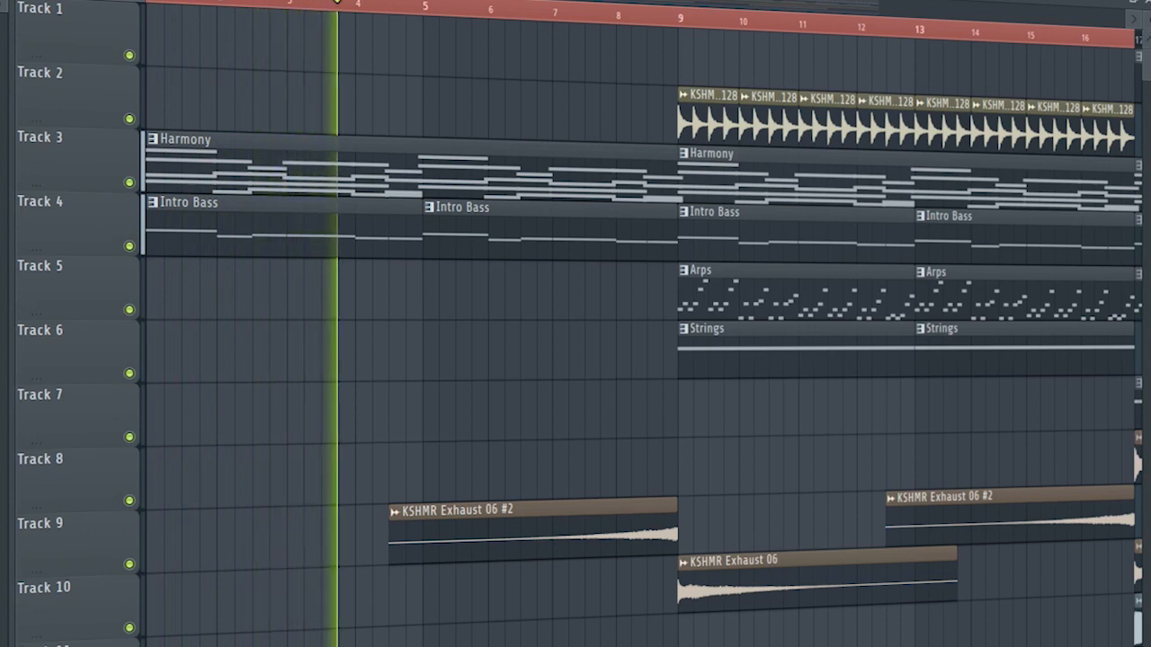
pyautogui.click(425, 11)
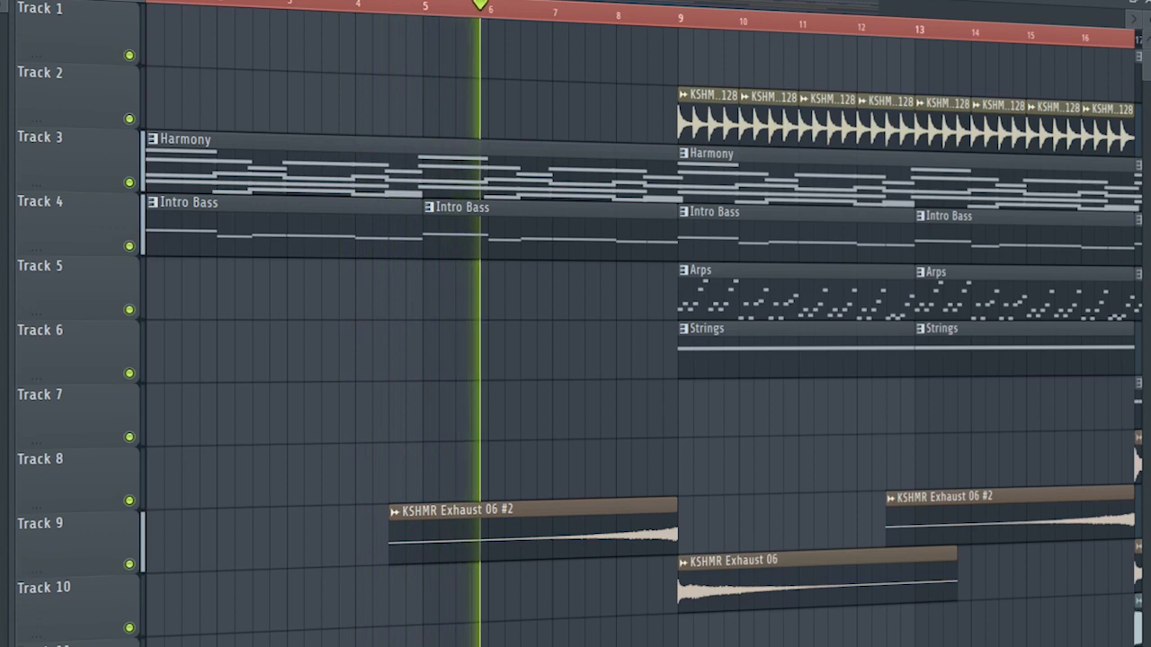
pyautogui.click(547, 11)
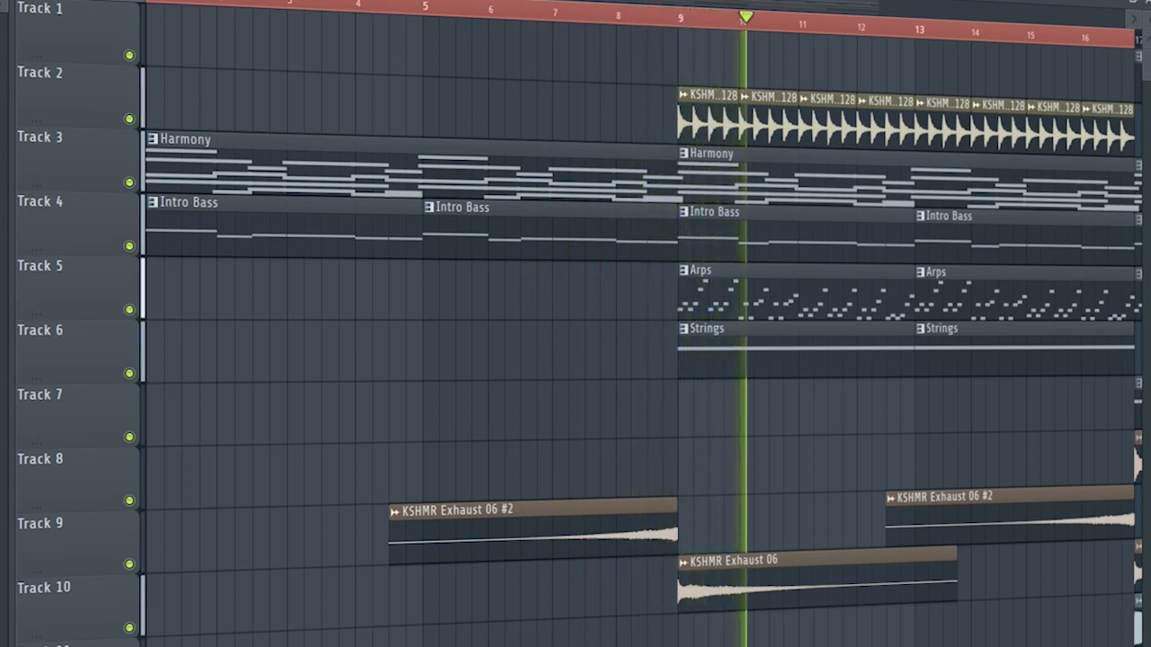
pyautogui.click(807, 20)
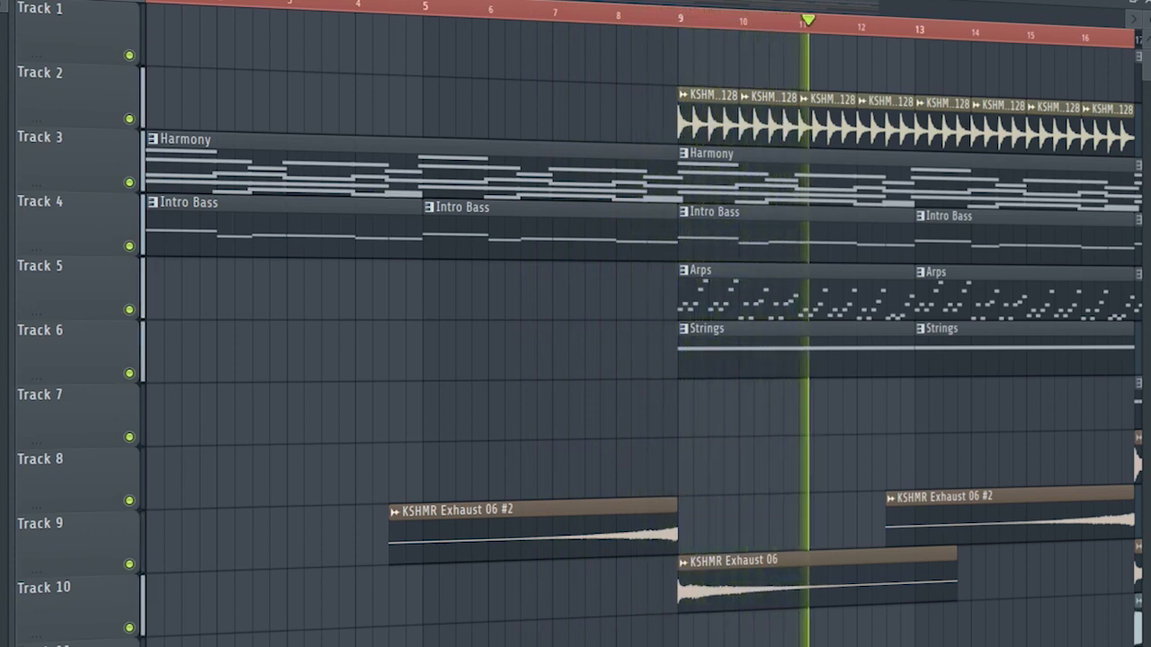
pyautogui.click(871, 20)
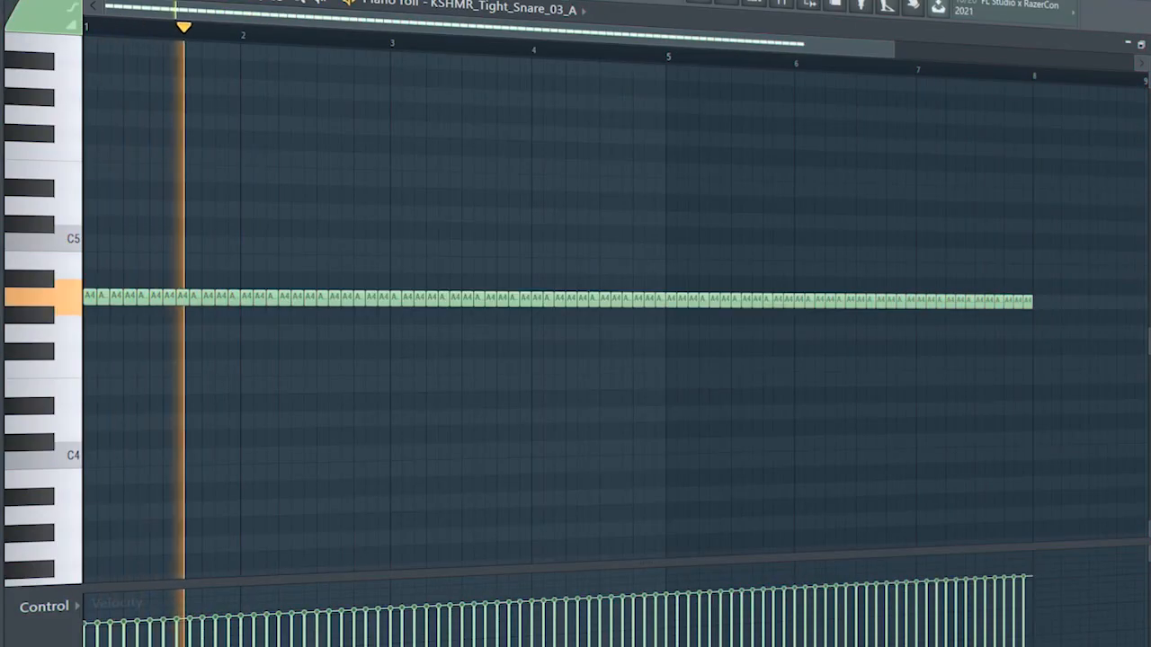
# Bring up the KSHMR Tight Snare pattern's repeated roll notes in the piano roll
pyautogui.click(345, 36)
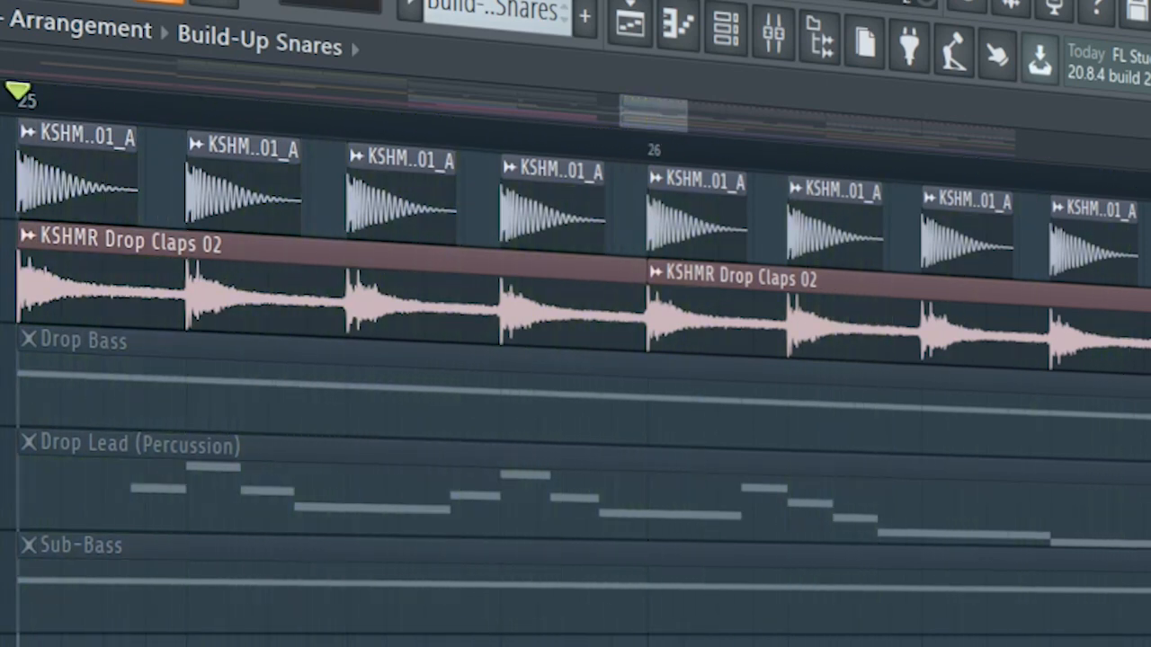
# Scroll the Playlist to the drop with its snares, Drop Claps, Drop Bass, Drop Lead and Sub-Bass clips
pyautogui.scroll(-3)
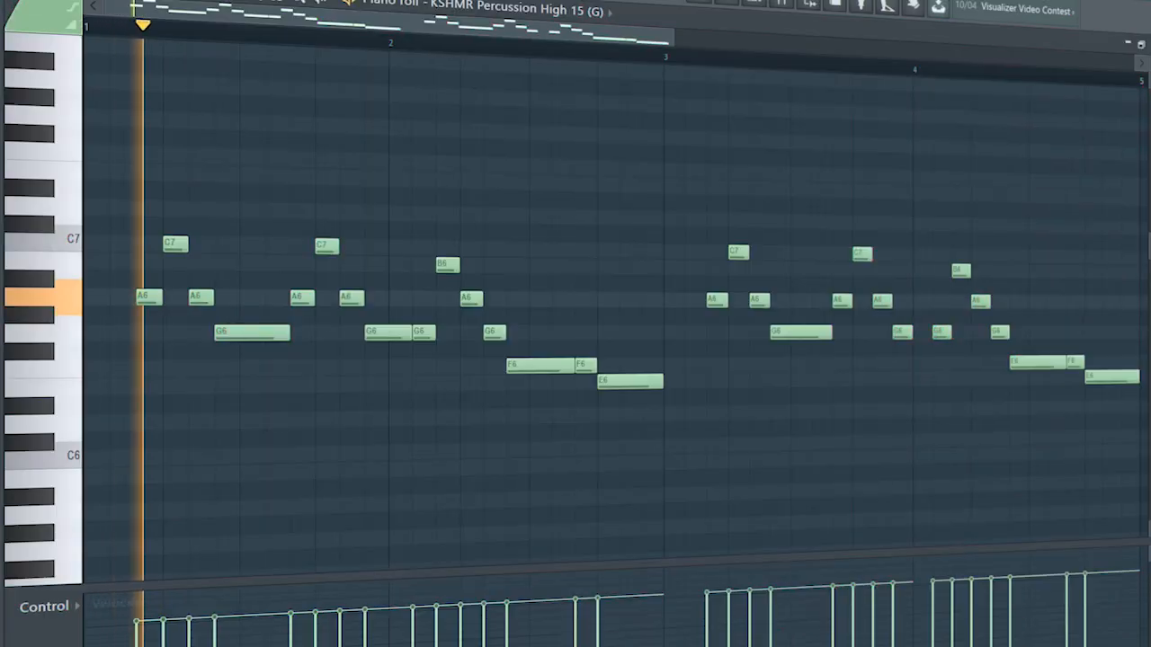
# From mixer insert 13, bring up the drop lead's Fruity Stereo Enhancer and Fruity Filter settings
pyautogui.click(453, 43)
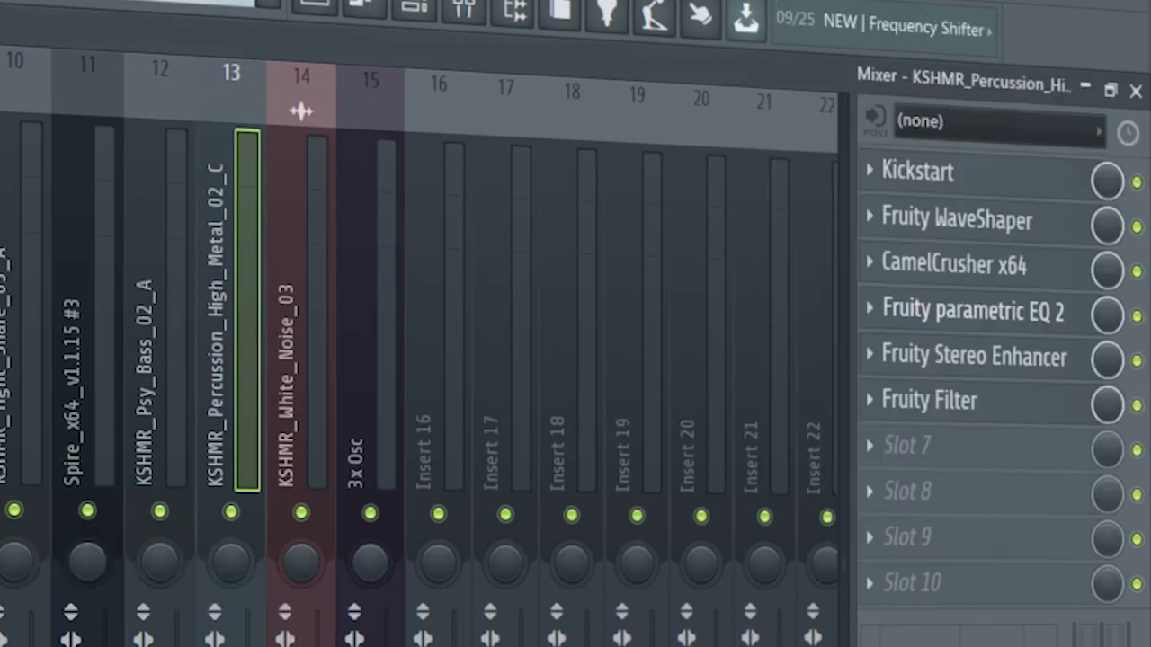
pyautogui.click(975, 354)
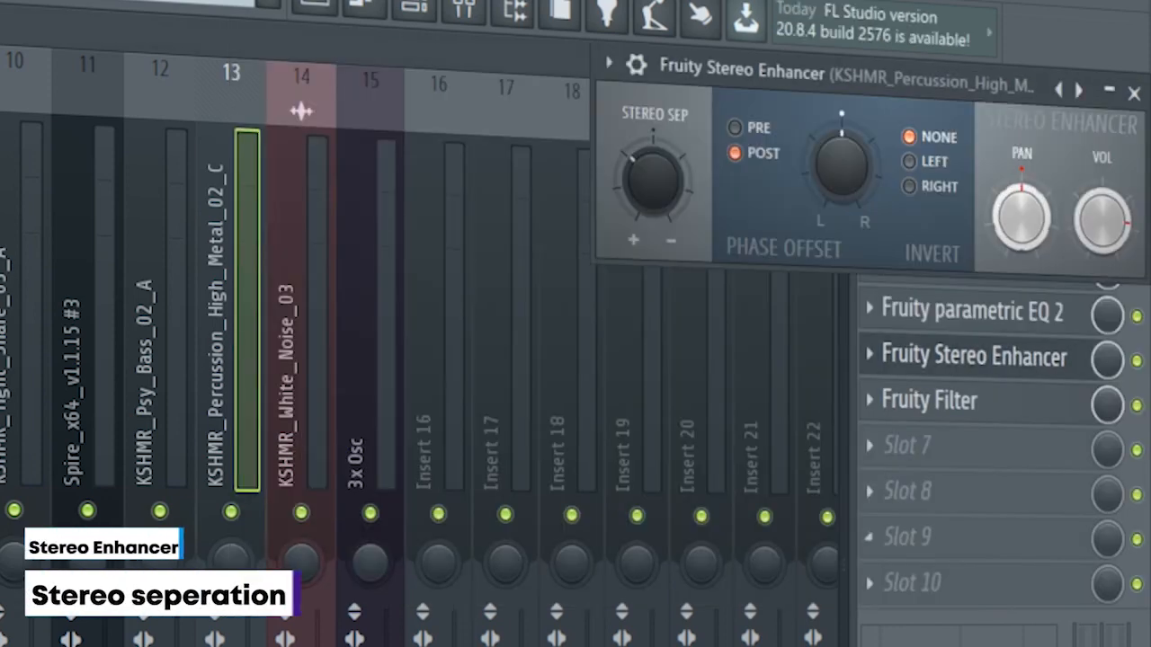
pyautogui.click(928, 399)
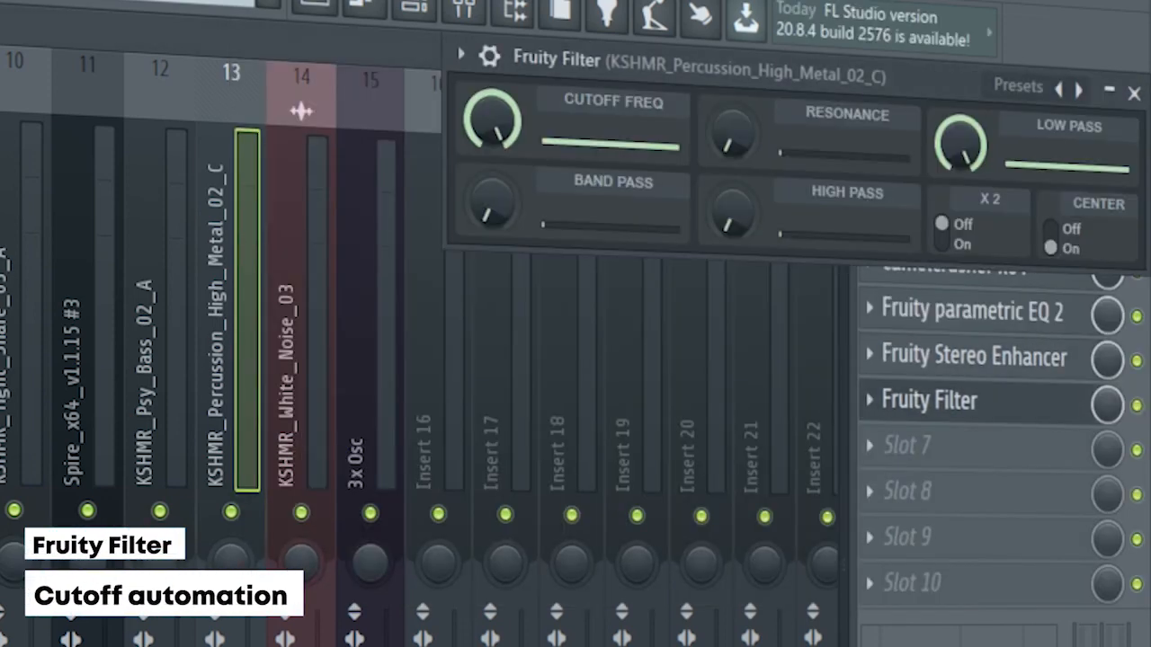